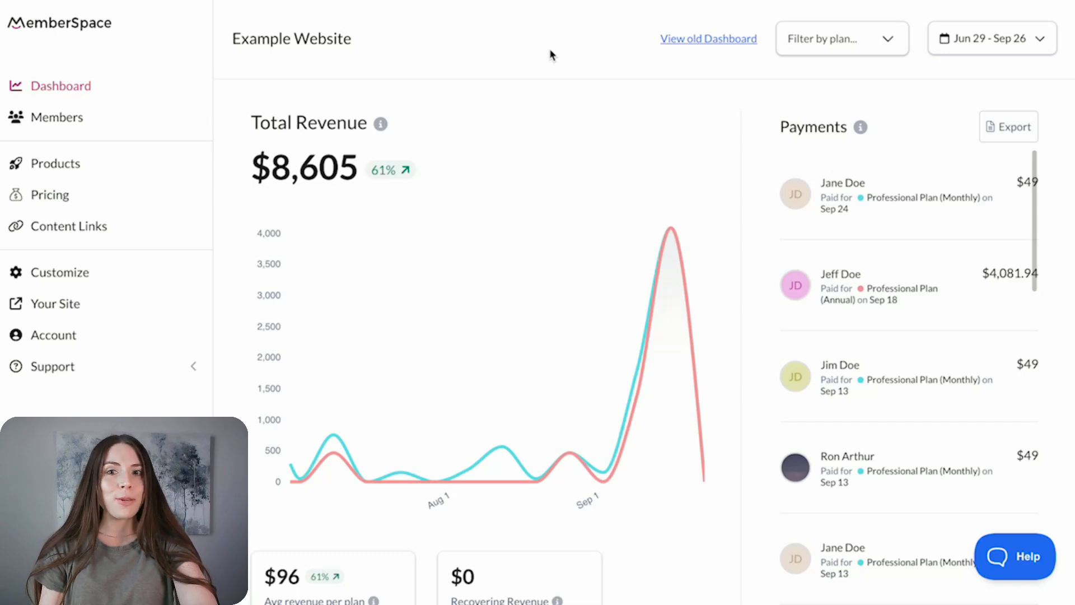
Scroll the dashboard past Total Revenue down to the Memberships statistics
{"action": "scroll", "scroll_direction": "down", "scroll_amount": 3}
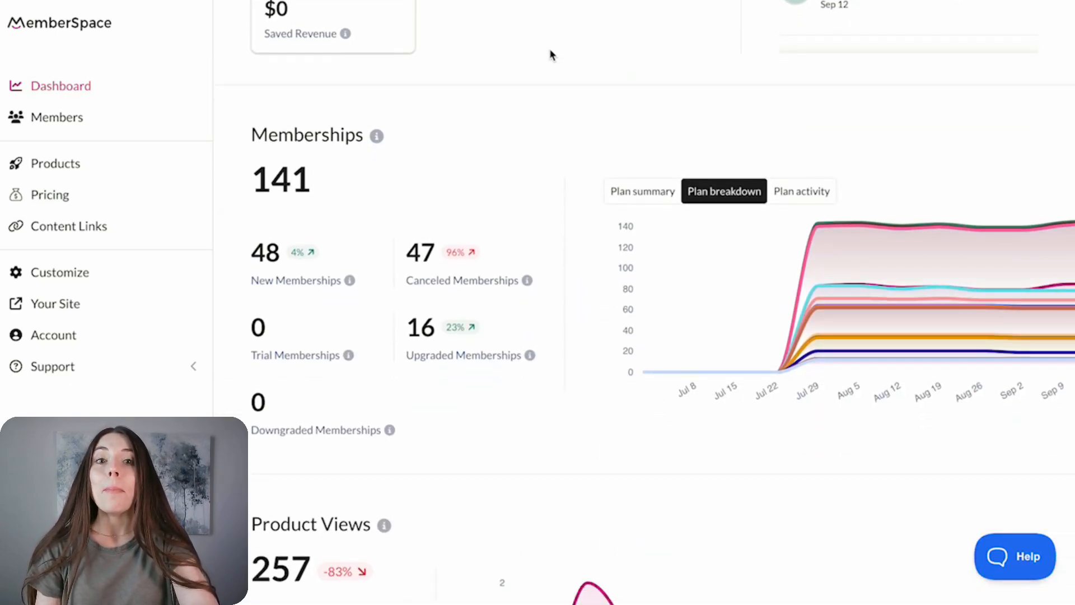
{"action": "scroll", "scroll_direction": "down", "scroll_amount": 3}
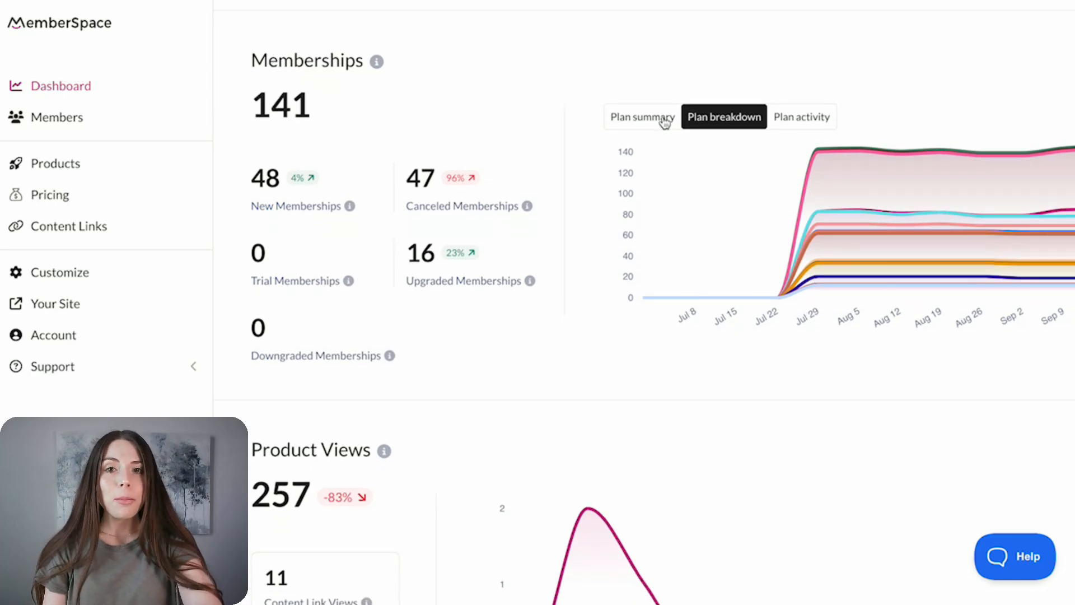
{"action": "mouse_move", "coordinate": [806, 124]}
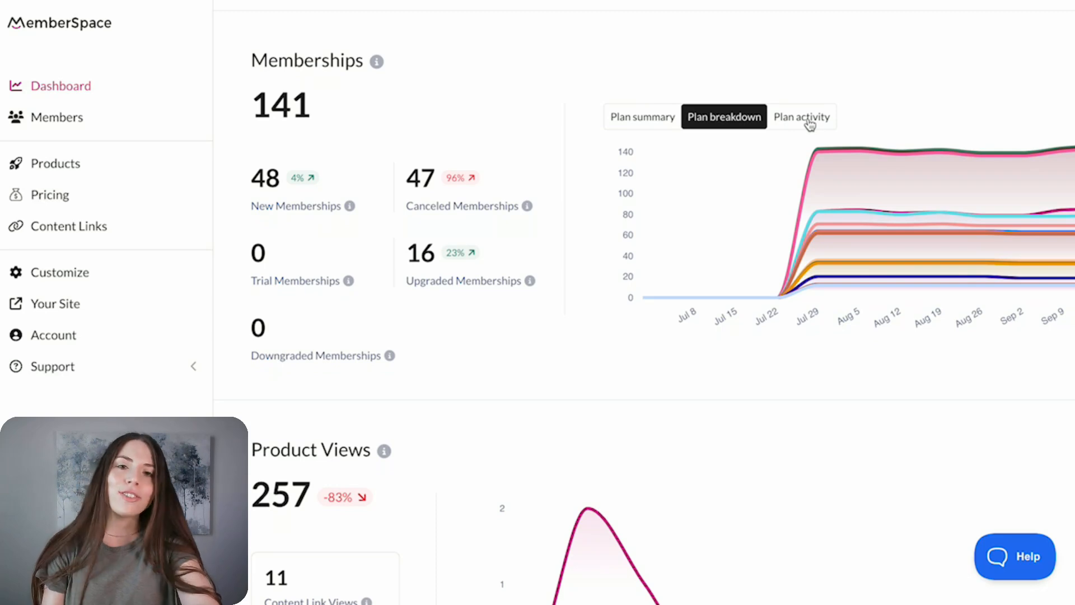
{"action": "mouse_move", "coordinate": [740, 128]}
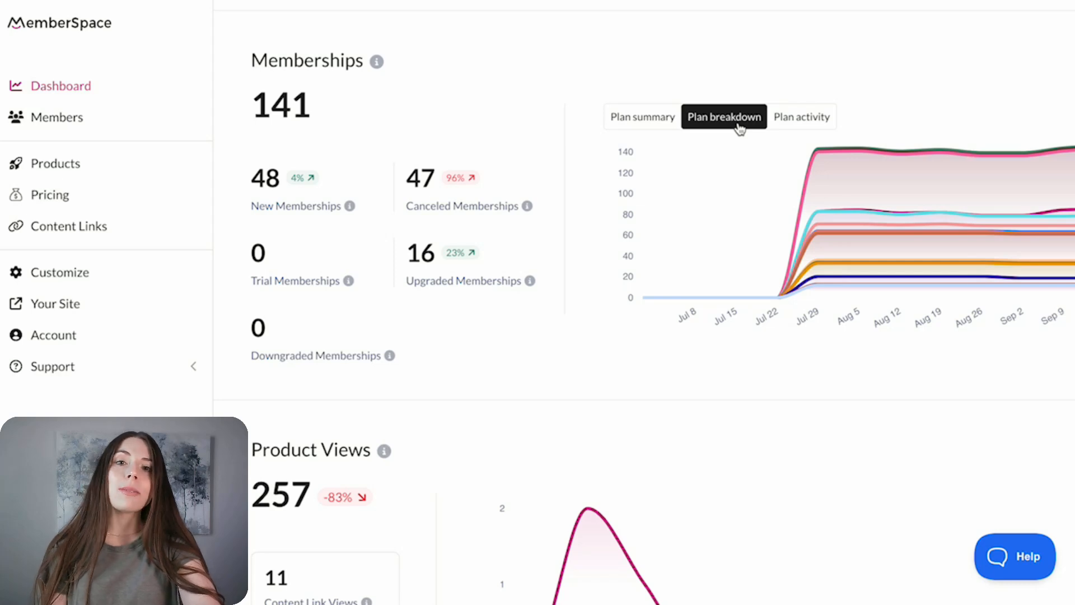
{"action": "mouse_move", "coordinate": [847, 212]}
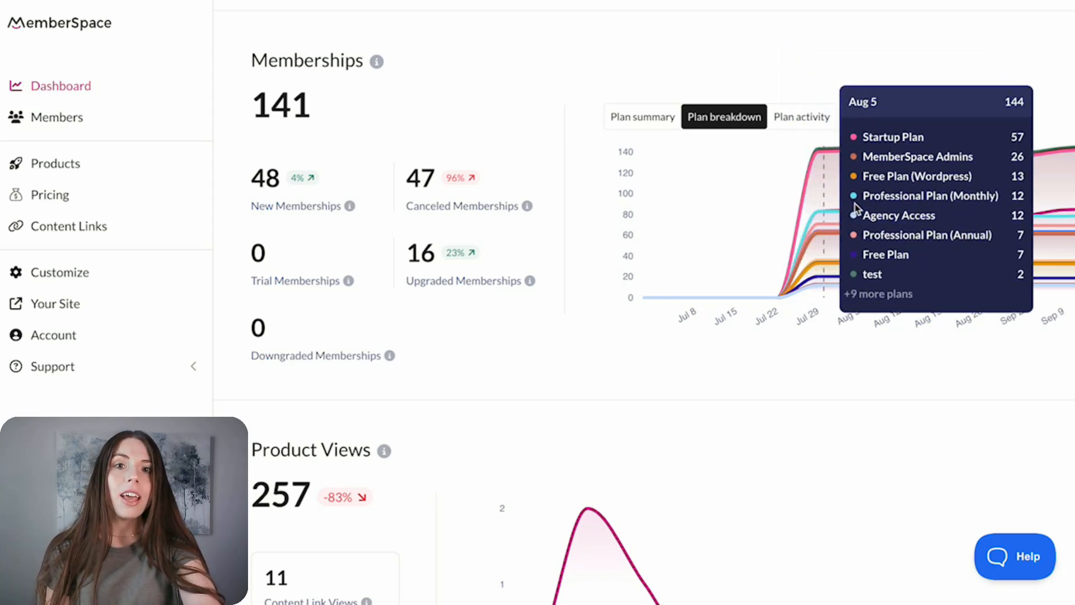
{"action": "mouse_move", "coordinate": [1040, 114]}
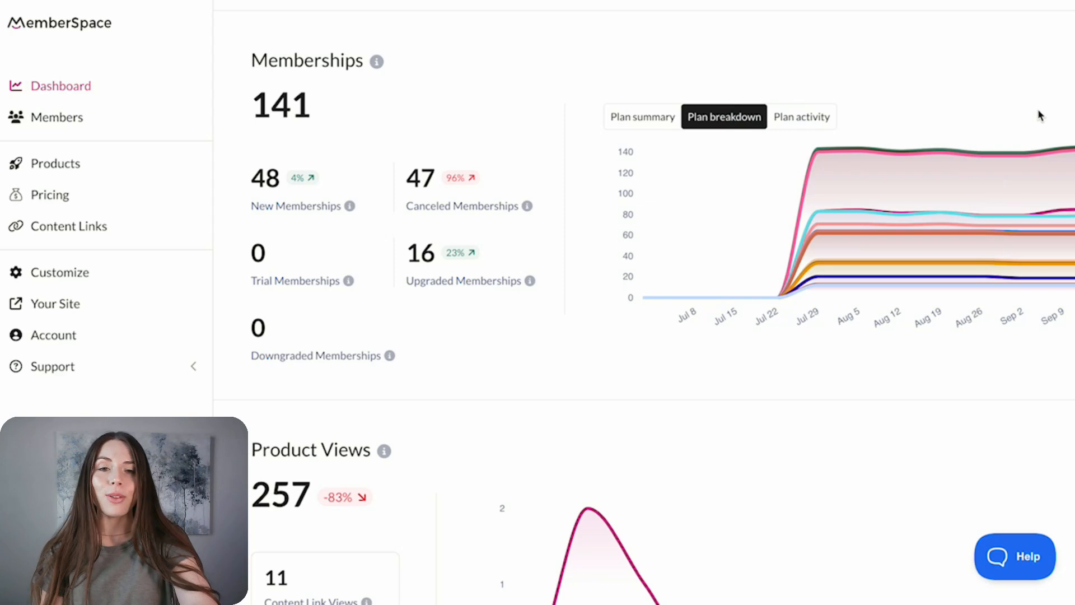
{"action": "mouse_move", "coordinate": [661, 133]}
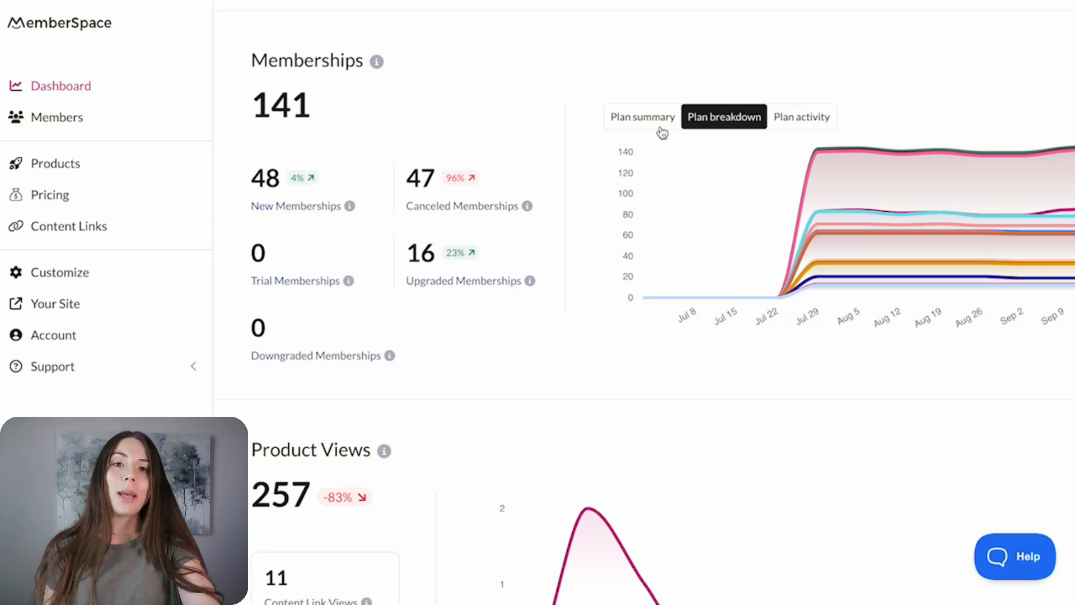
Switch the Memberships chart to Plan summary and hover a date to read its tooltip
{"action": "left_click", "coordinate": [643, 117]}
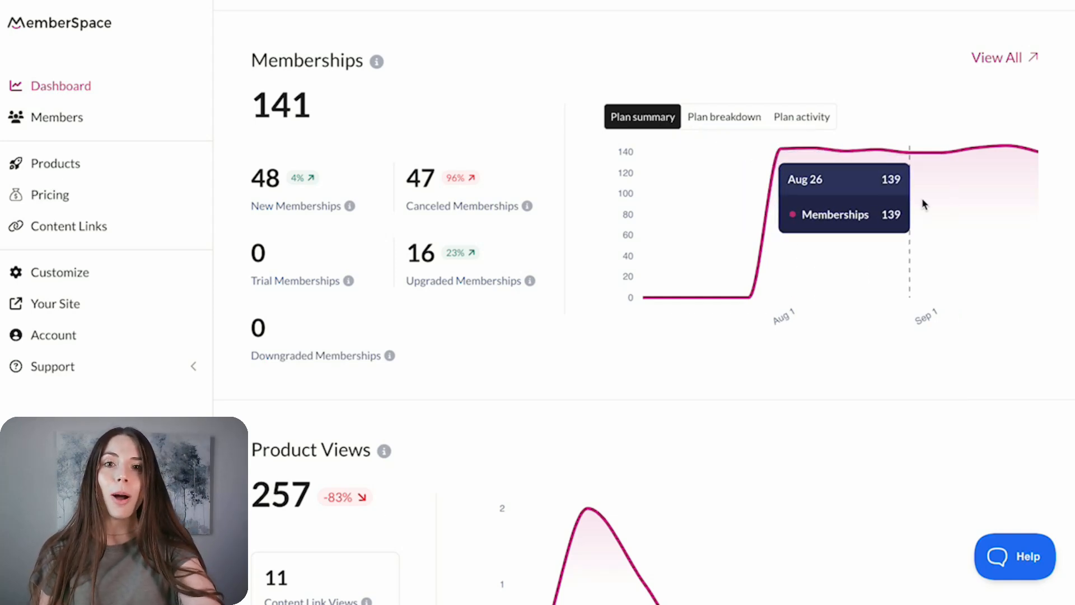
{"action": "left_click", "coordinate": [801, 116]}
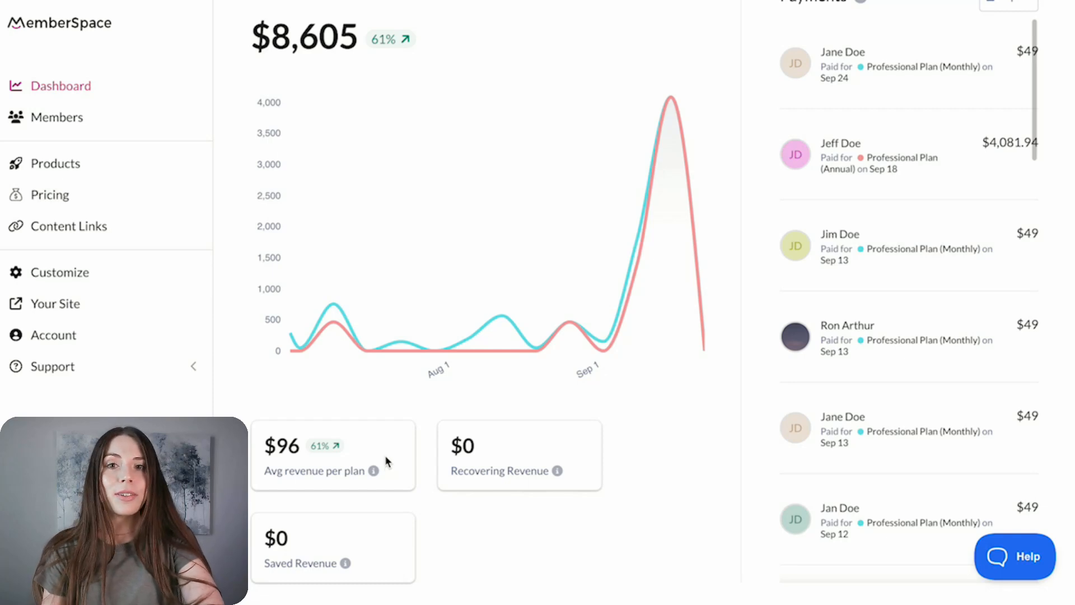
{"action": "mouse_move", "coordinate": [372, 346]}
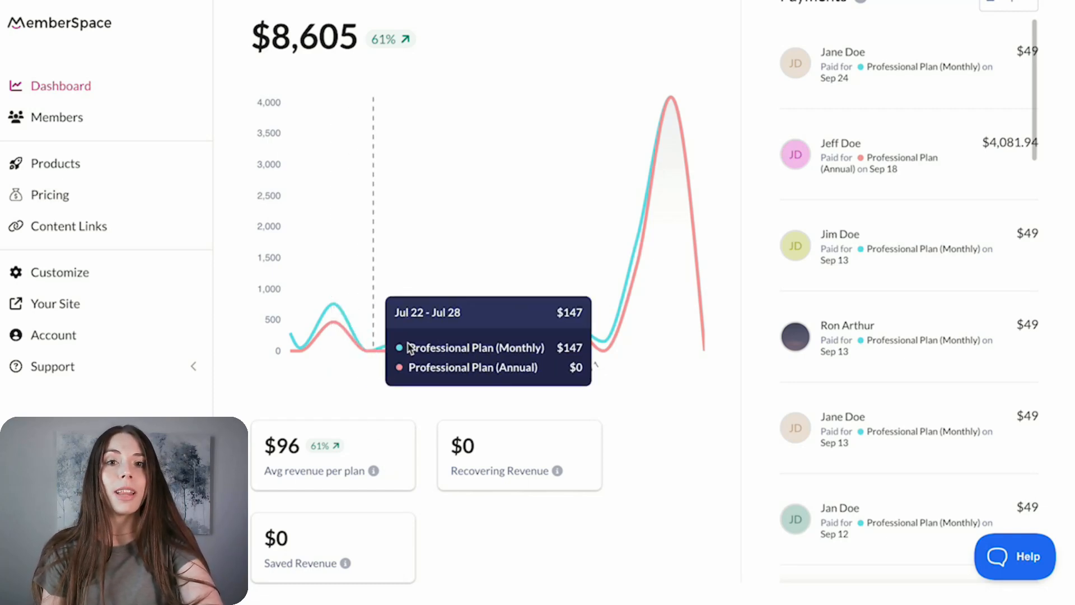
{"action": "mouse_move", "coordinate": [634, 336]}
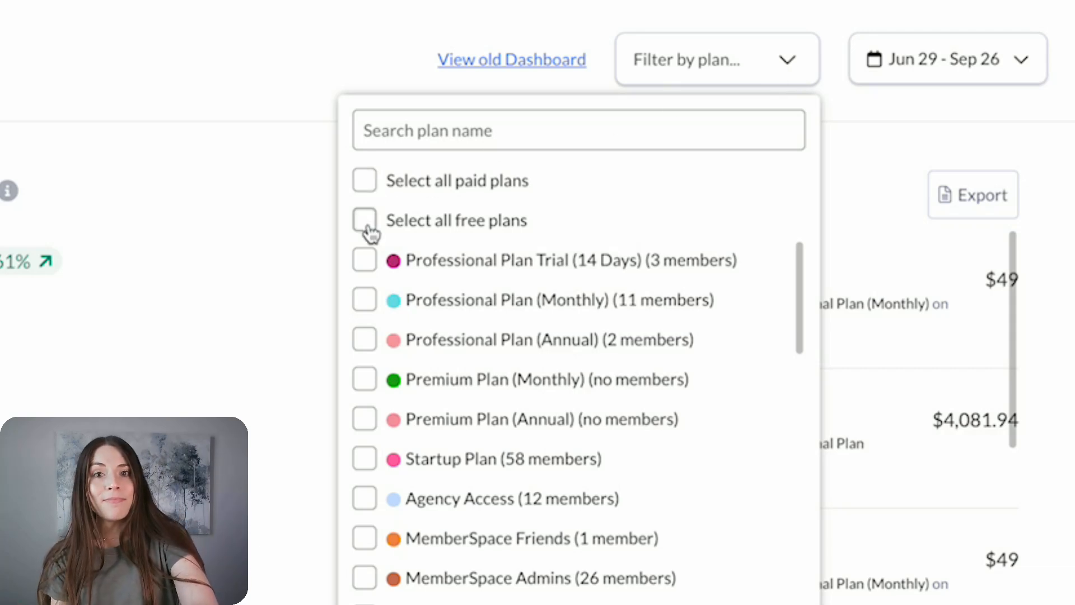
{"action": "mouse_move", "coordinate": [885, 100]}
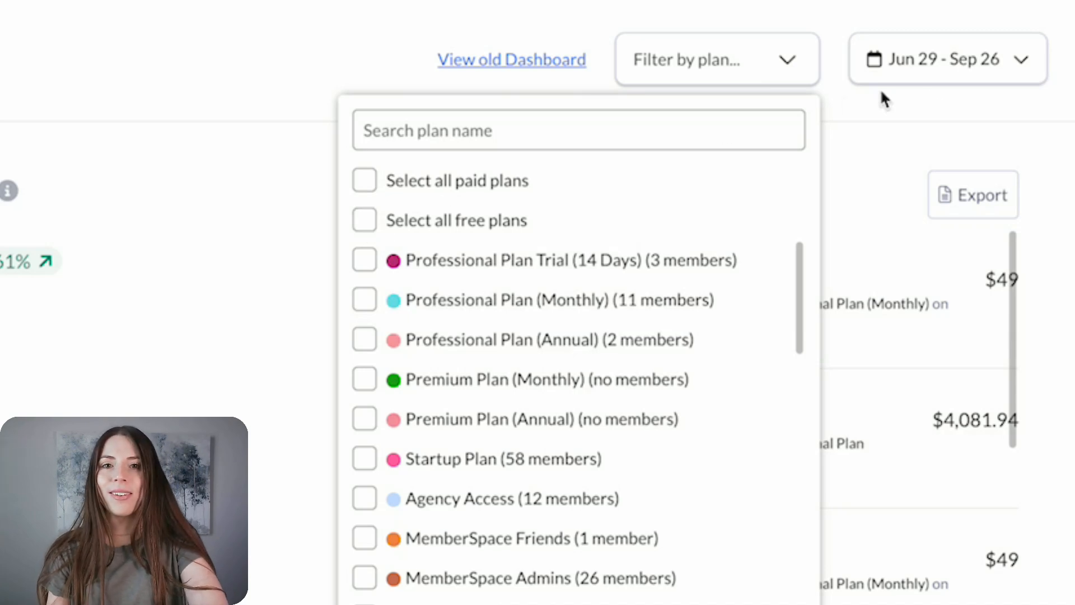